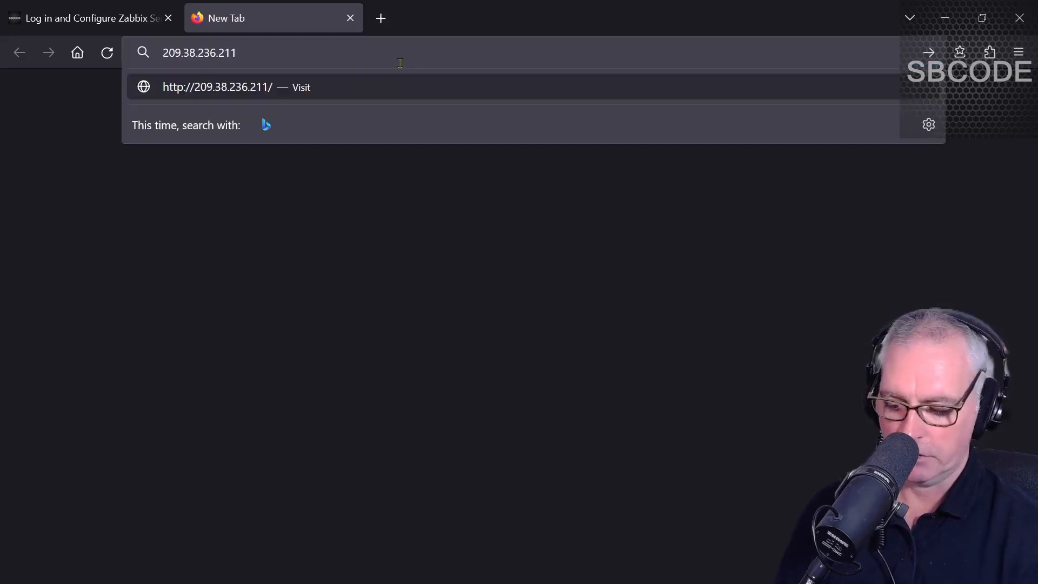
Step: Load the Zabbix frontend at 209.38.236.211/zabbix, bypassing the HTTPS-only warning
text(/zabbix)
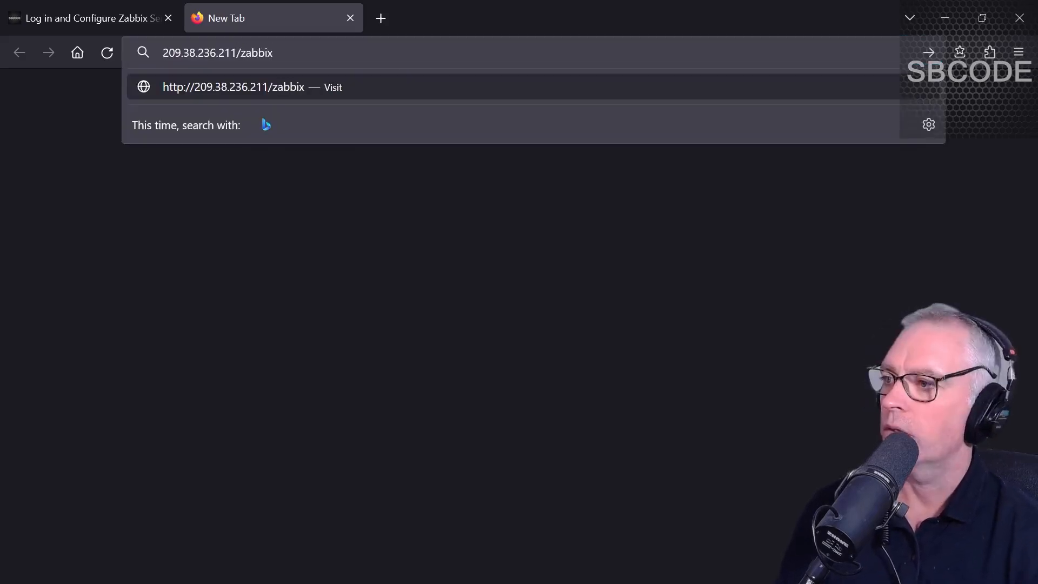
key(Enter)
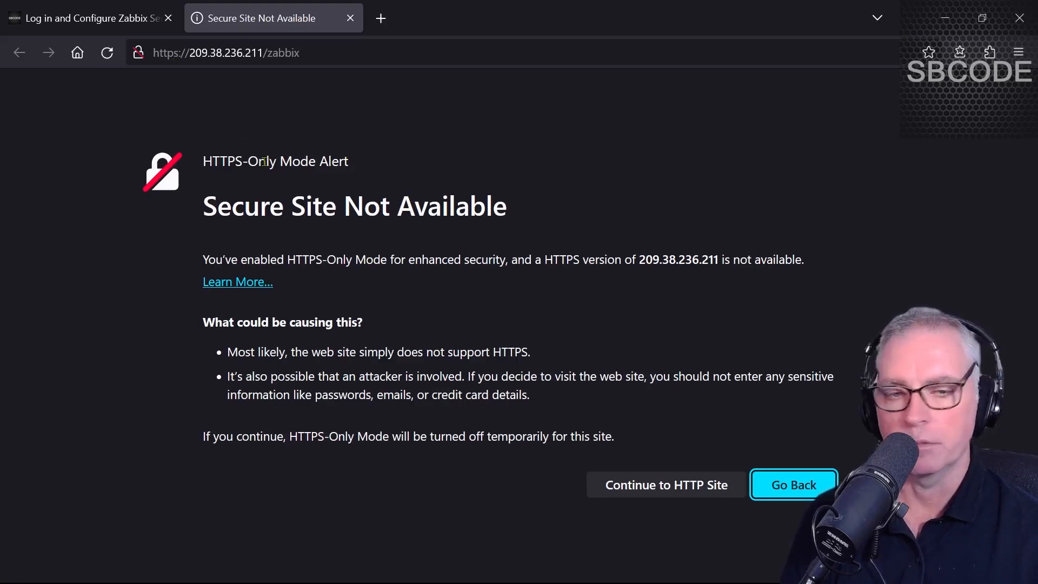
mouse_move(666, 490)
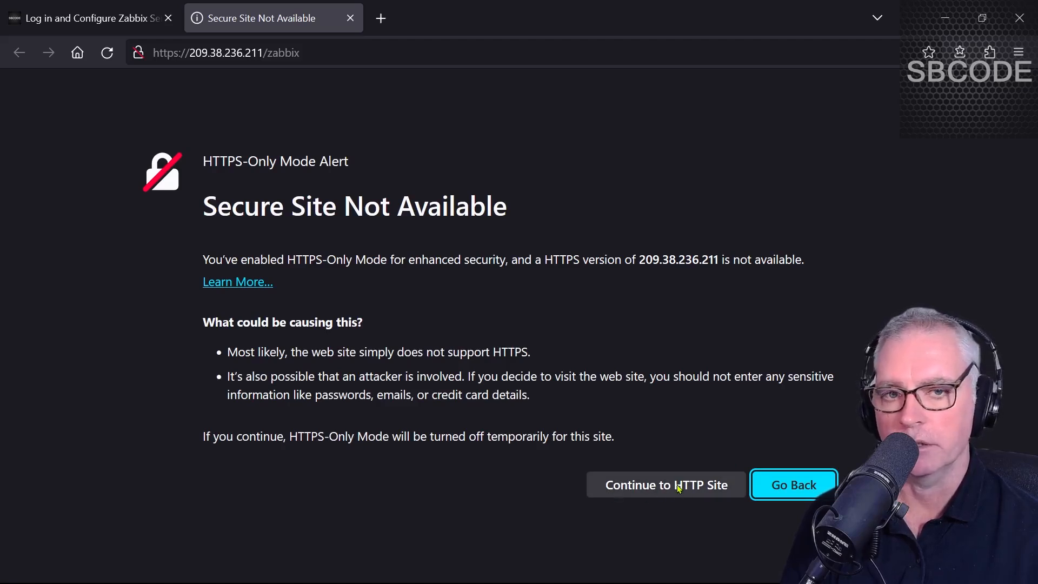
click(666, 485)
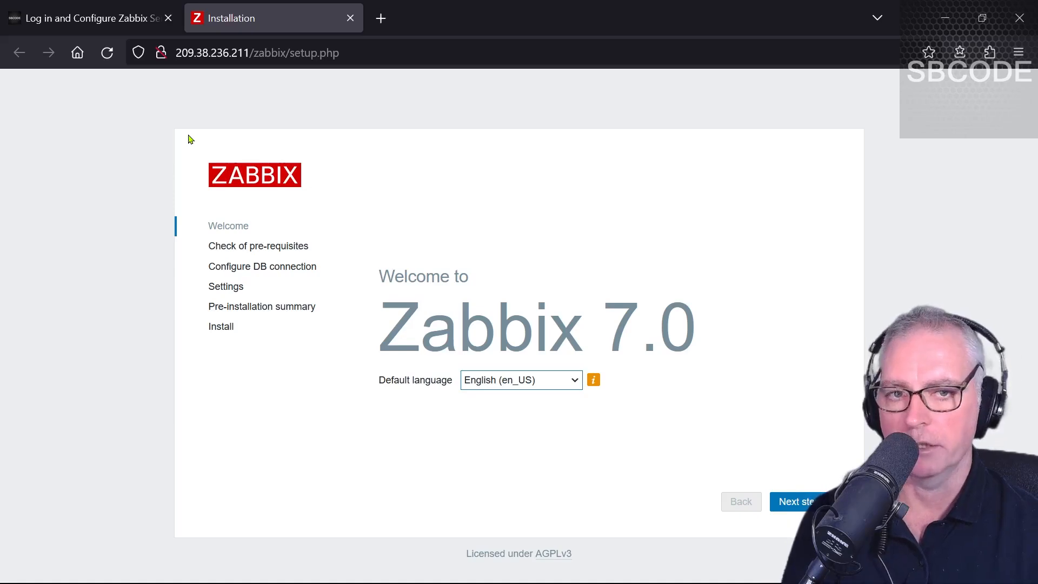
mouse_move(325, 183)
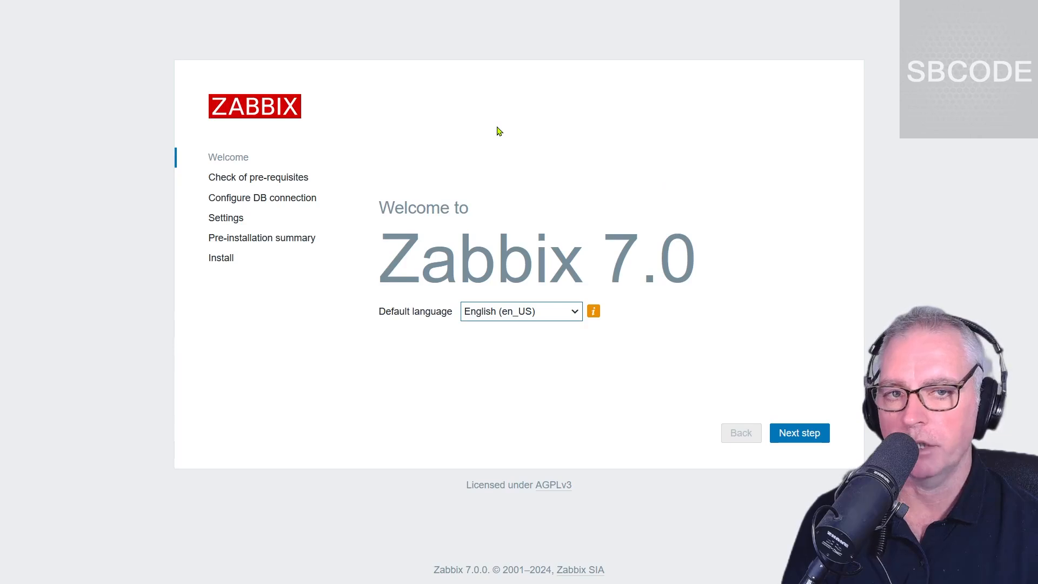
mouse_move(507, 187)
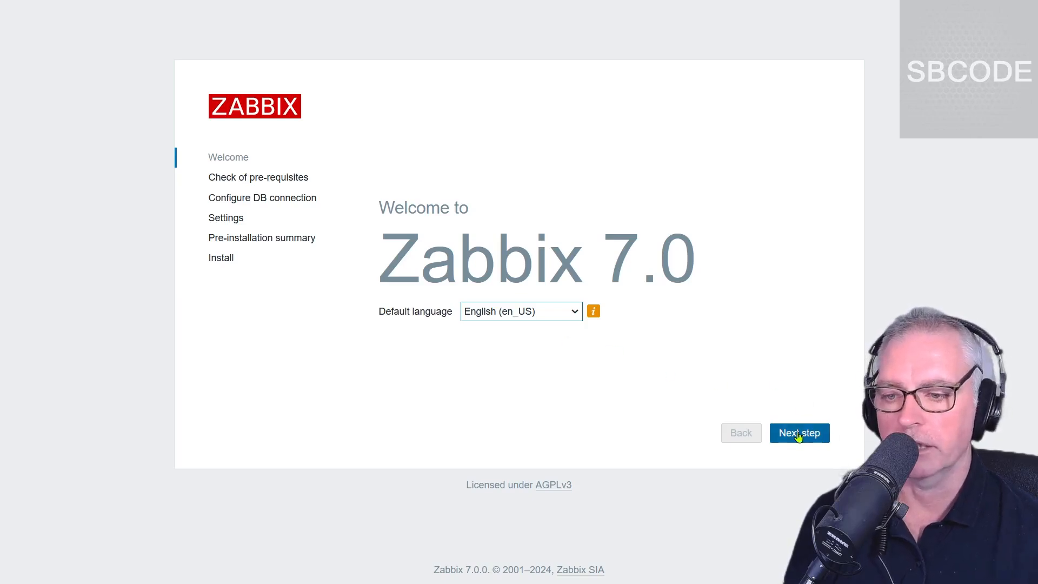
Step: Pass the prerequisites check and enter the zabbix user's MySQL database password
click(800, 433)
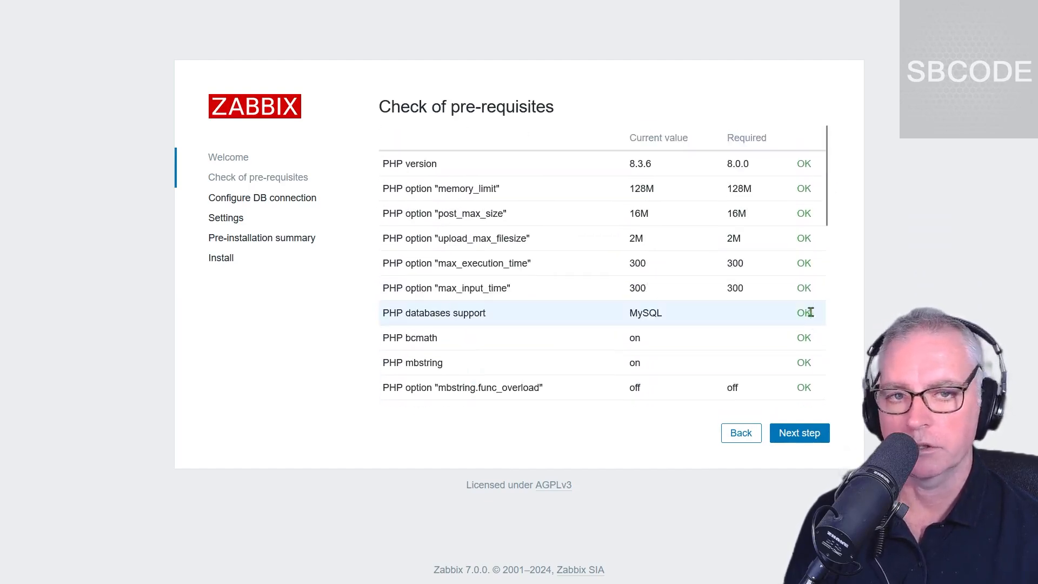
click(799, 432)
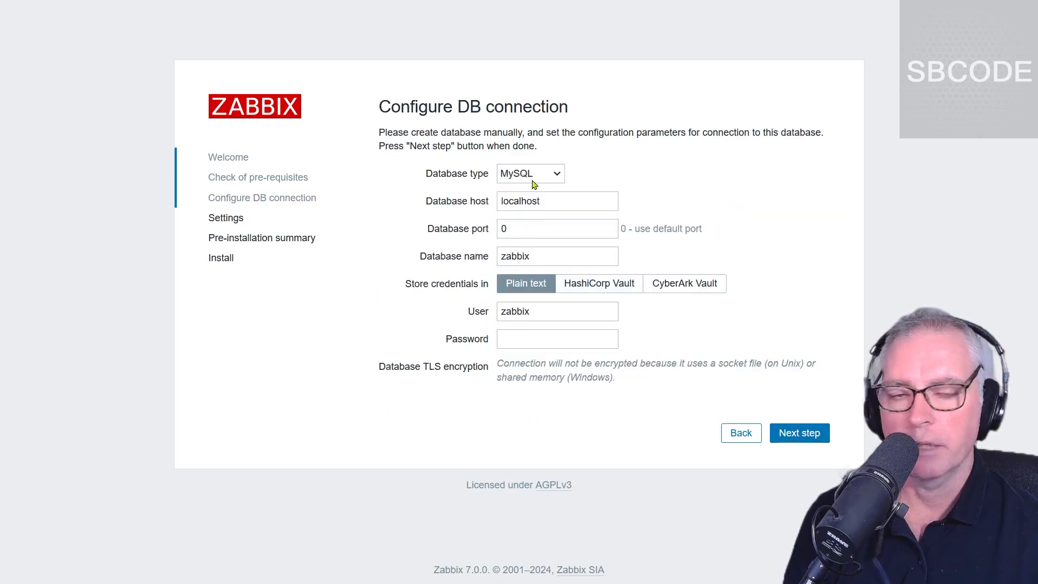
mouse_move(540, 182)
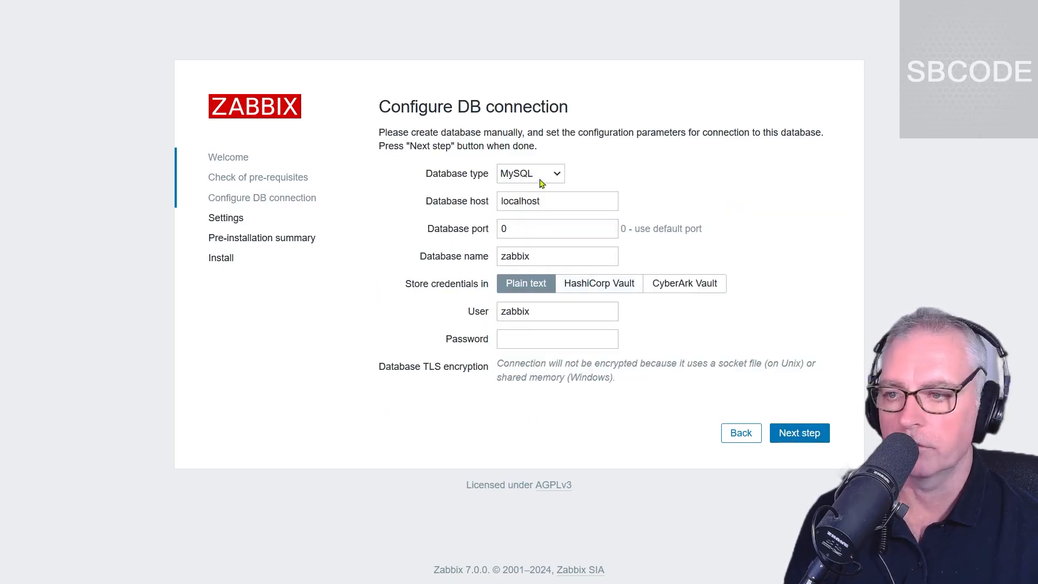
double_click(517, 256)
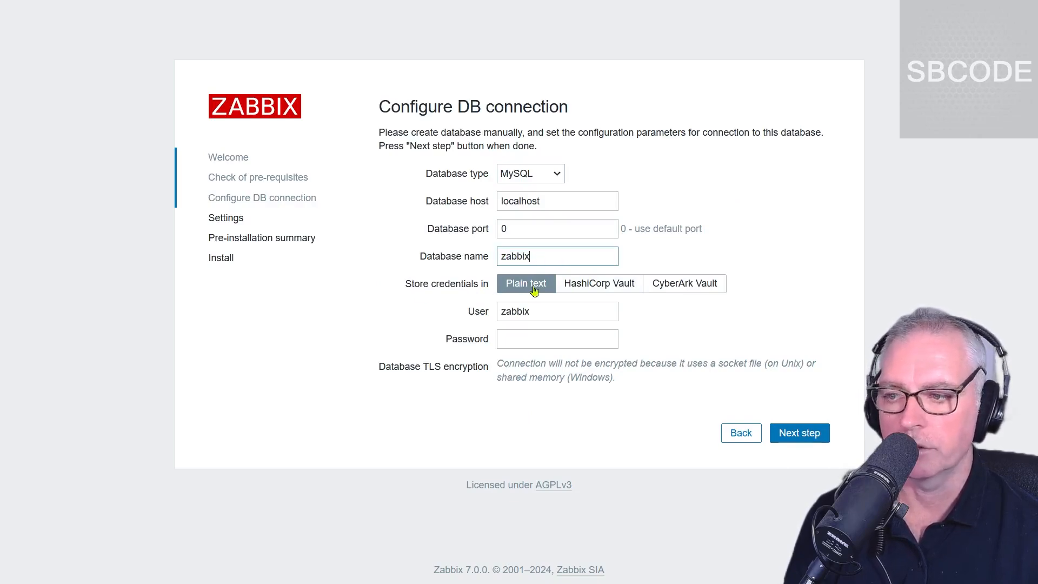
mouse_move(573, 295)
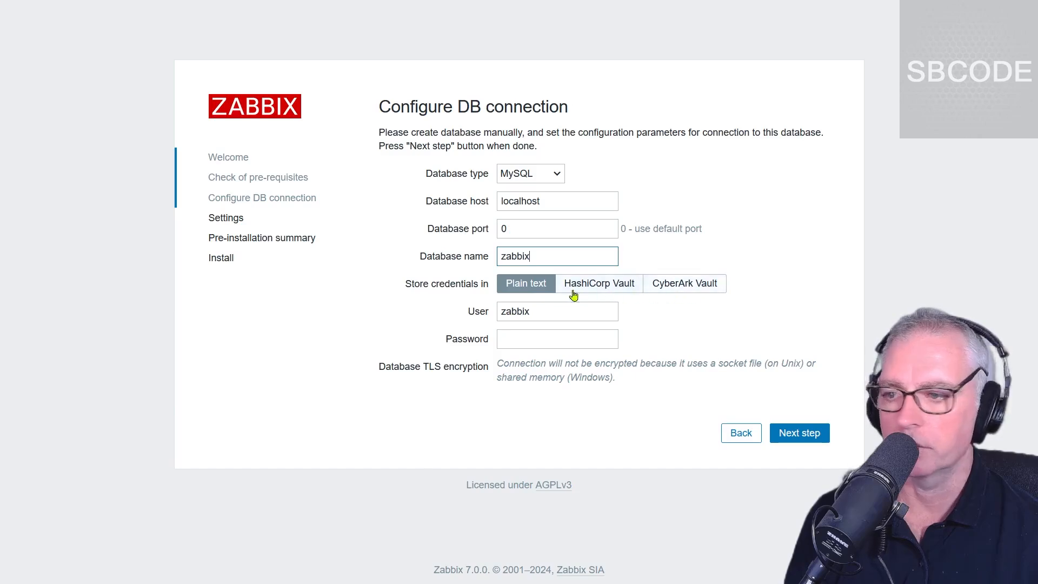
click(558, 339)
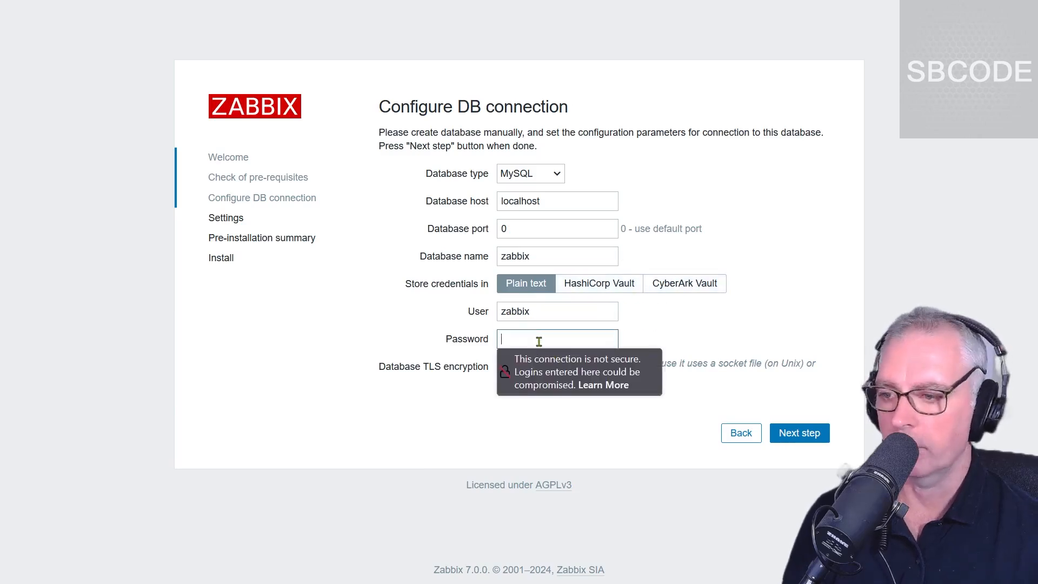
text(password)
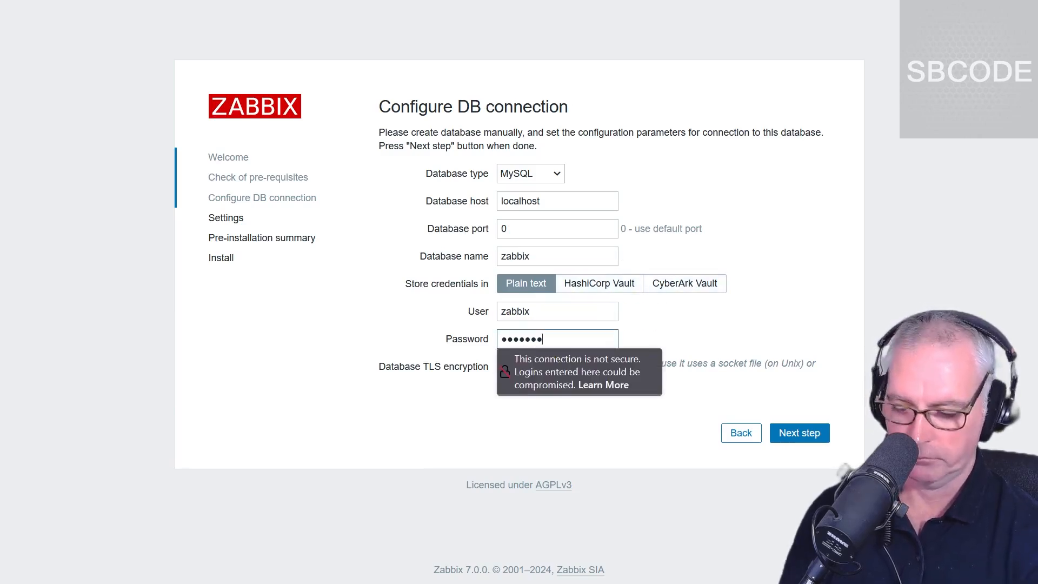
Step: Name the server 'Zabbix Server', review the pre-installation summary, and run the install
click(799, 433)
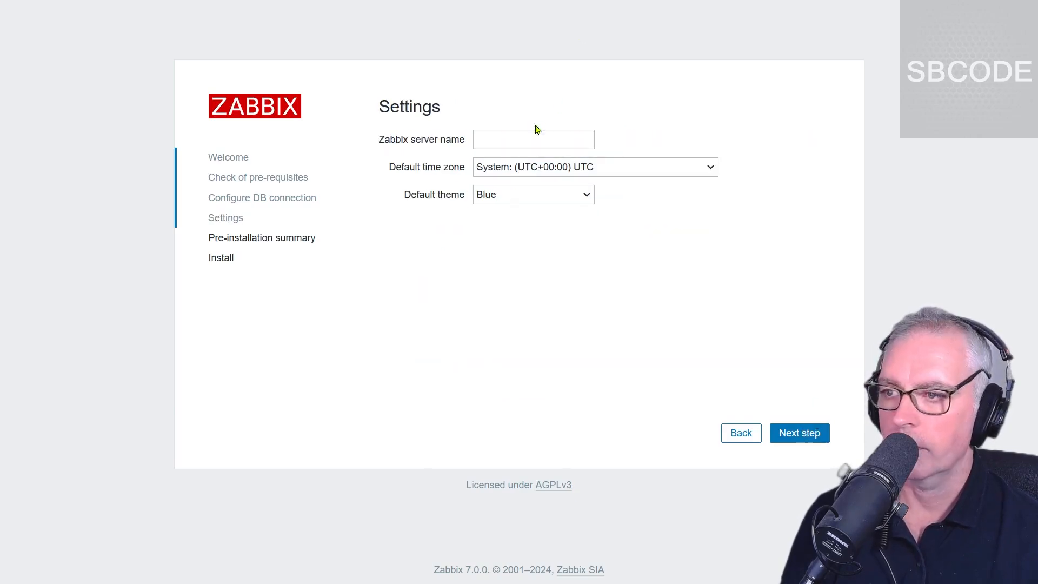
text(Zabbix)
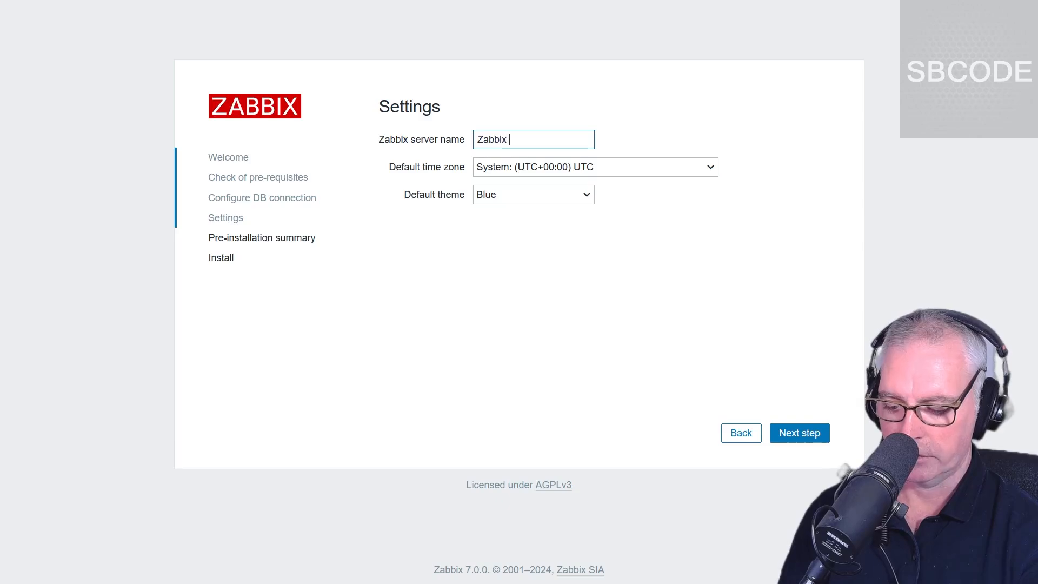
text(Server)
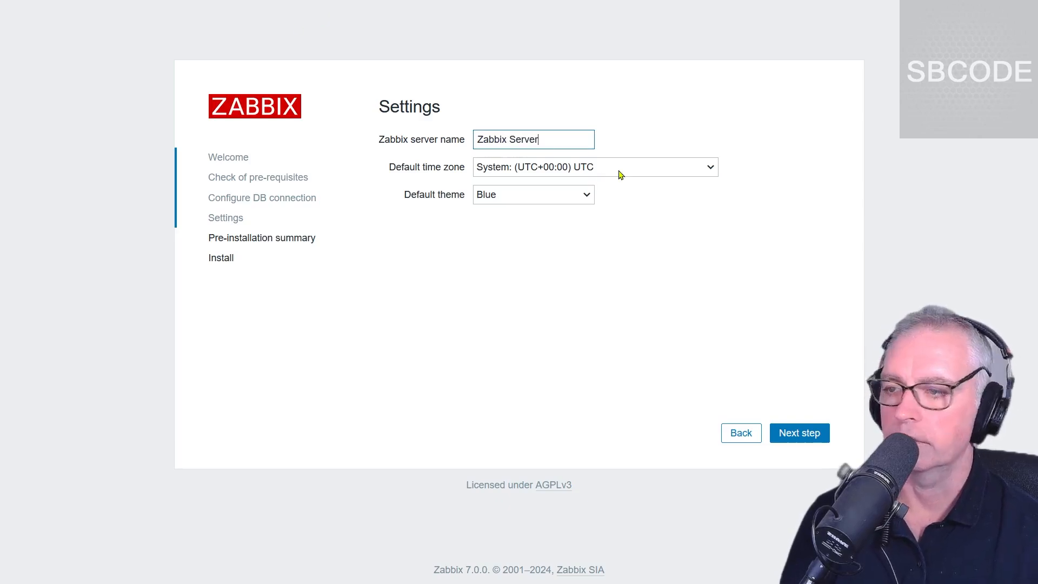
click(533, 195)
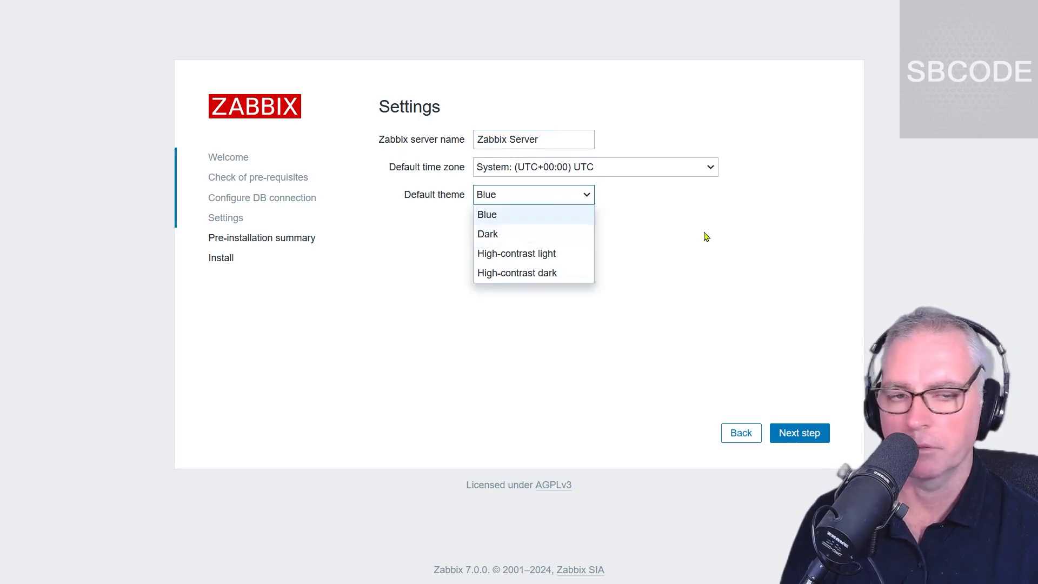
click(799, 433)
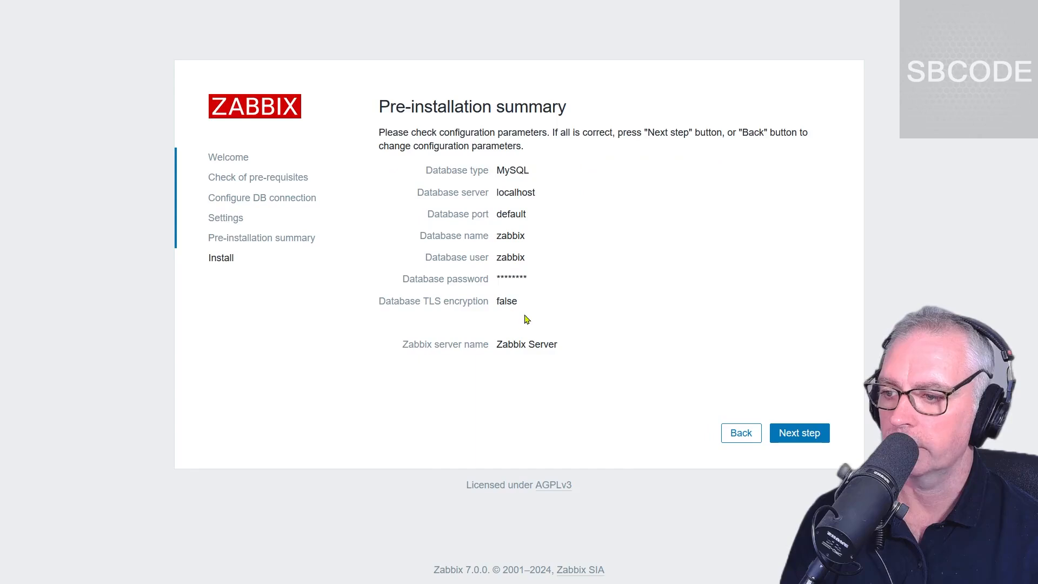
click(799, 433)
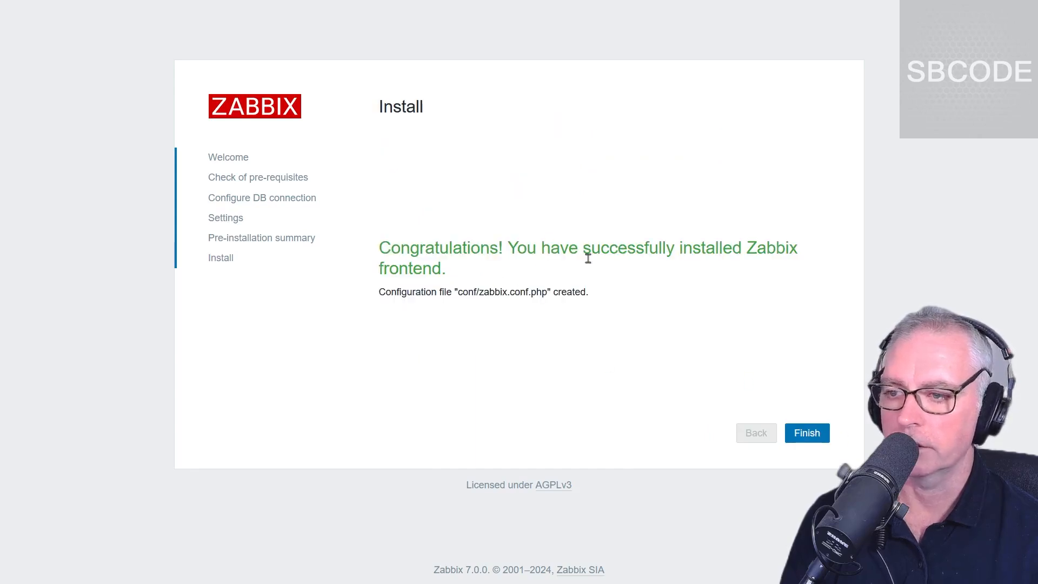
mouse_move(497, 279)
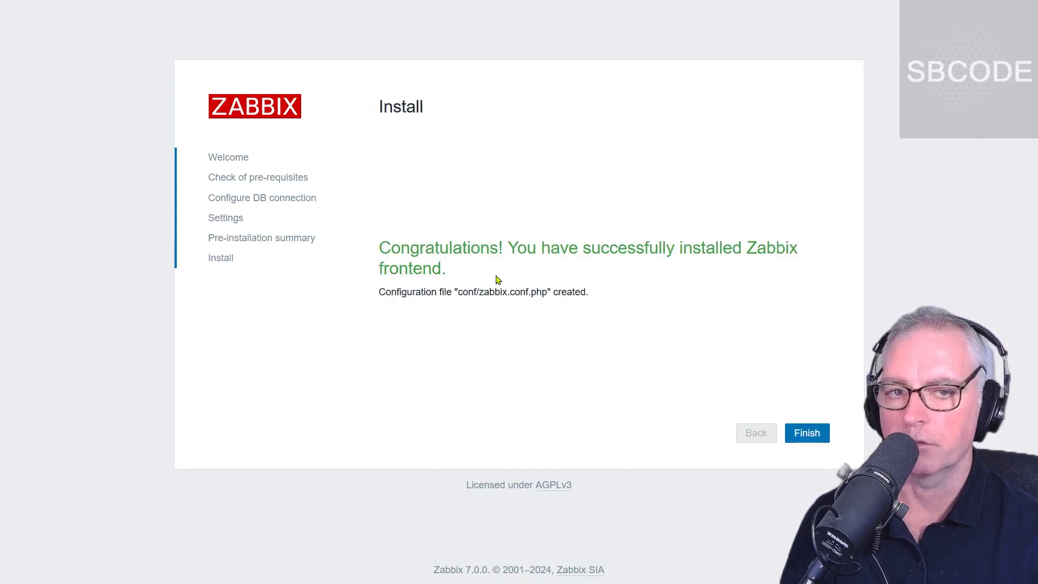
mouse_move(522, 310)
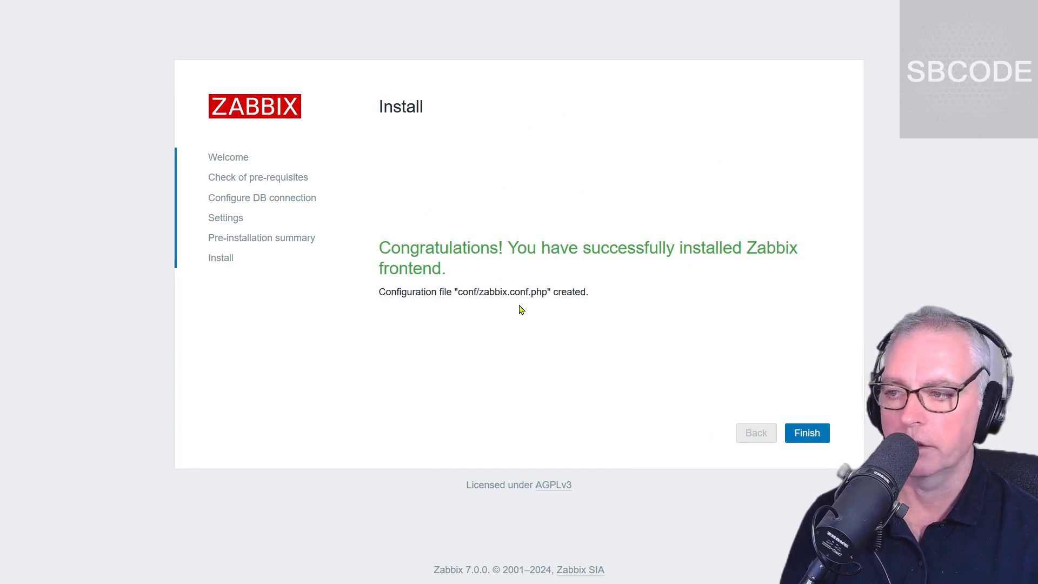
mouse_move(545, 292)
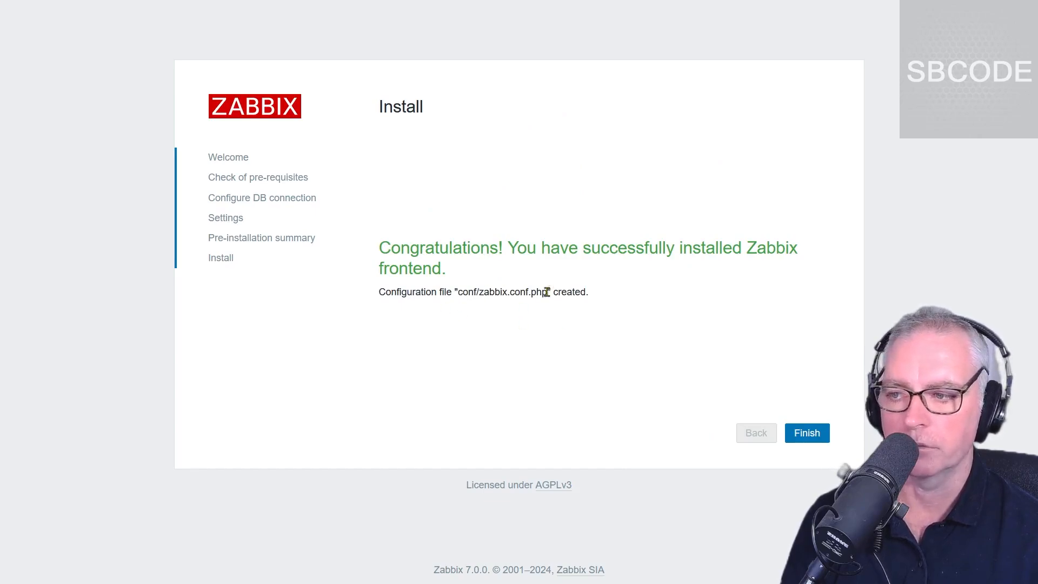
mouse_move(673, 314)
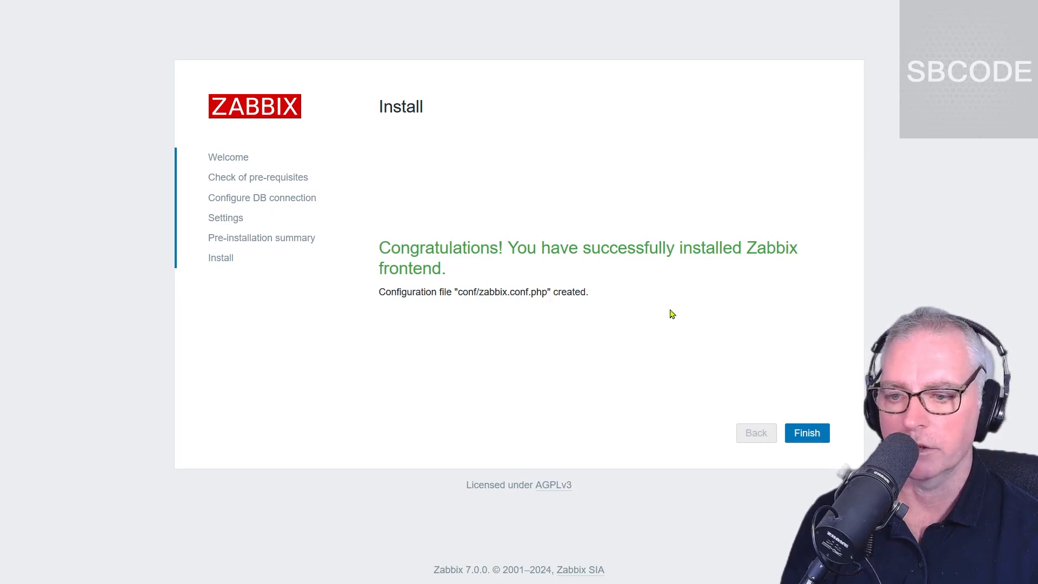
Step: Finish the wizard and sign in as Admin with the default password
click(807, 432)
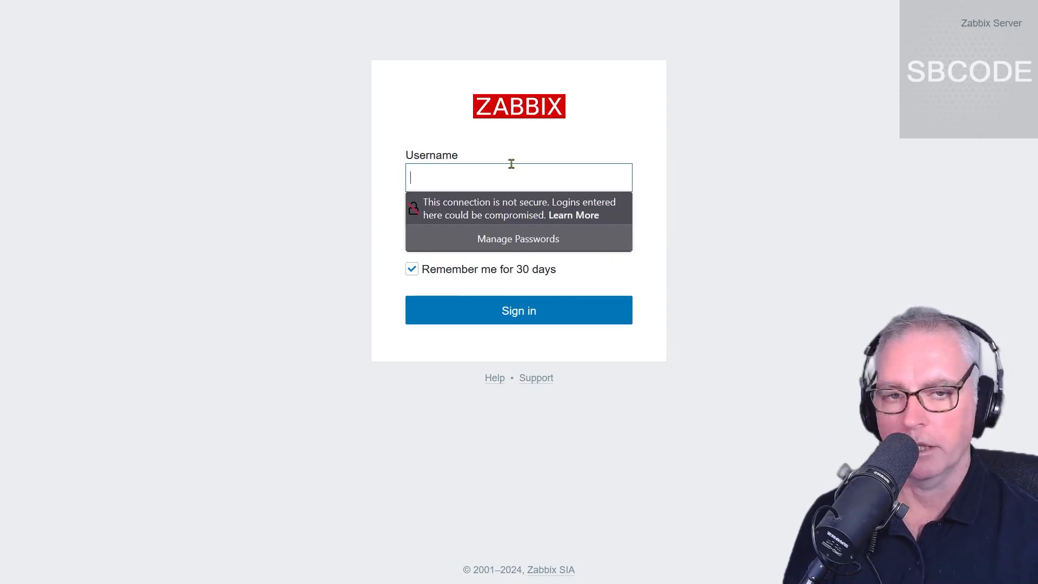
text(Admin)
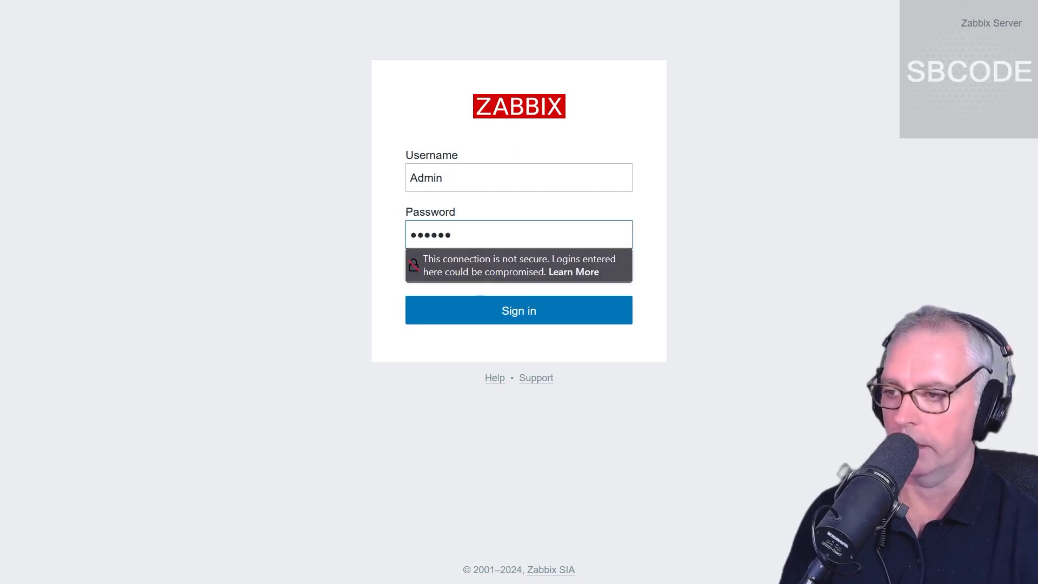
click(518, 309)
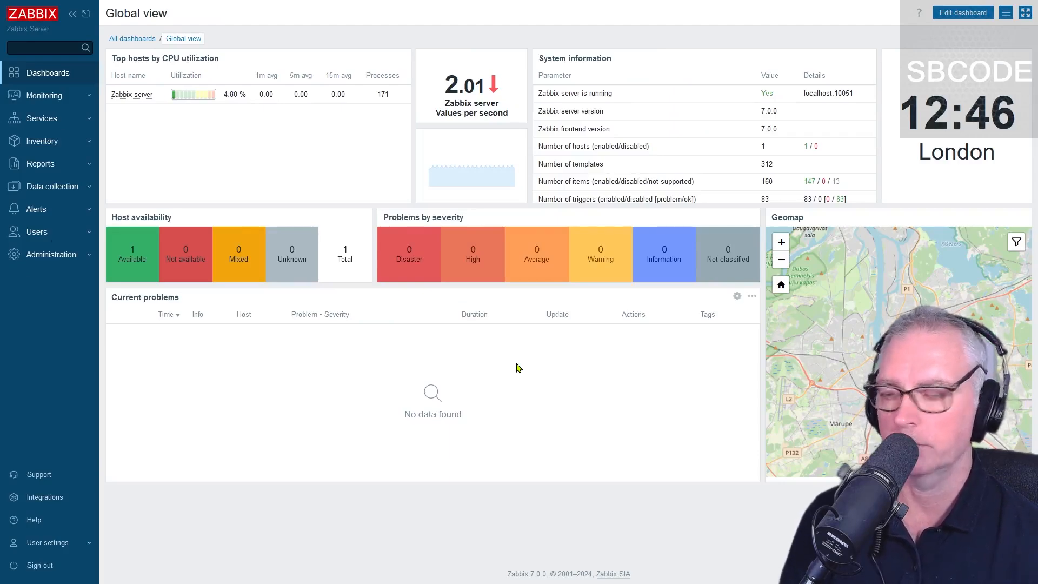
Step: Change the Admin password from the user profile, entering current and new passwords
click(37, 231)
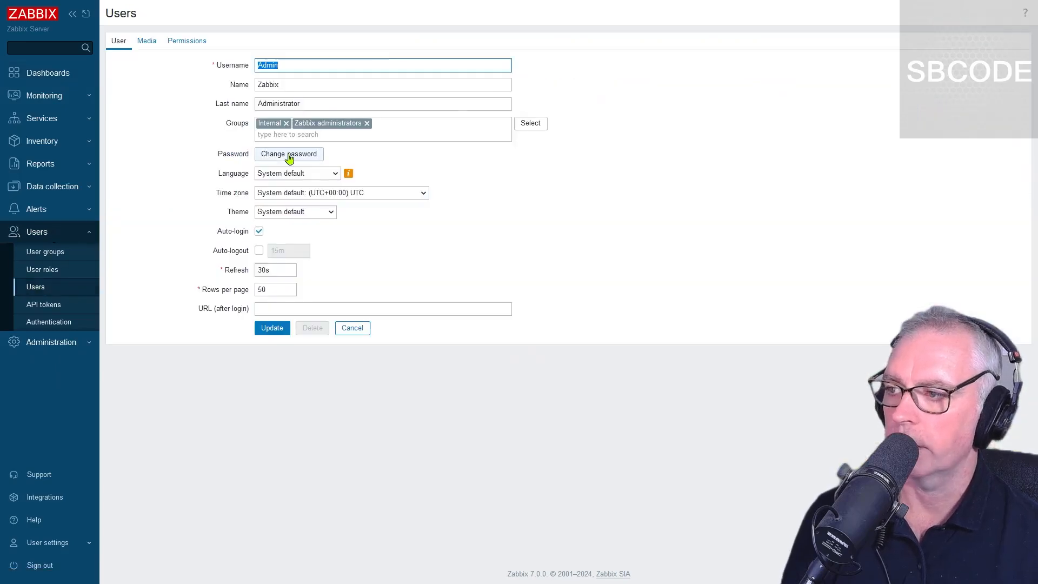
click(289, 154)
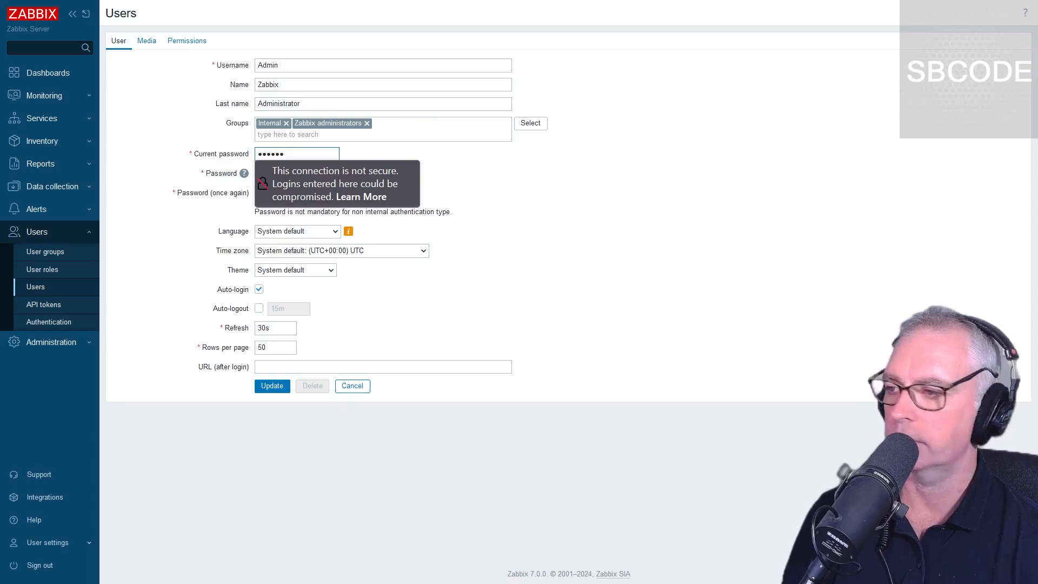
text(•••)
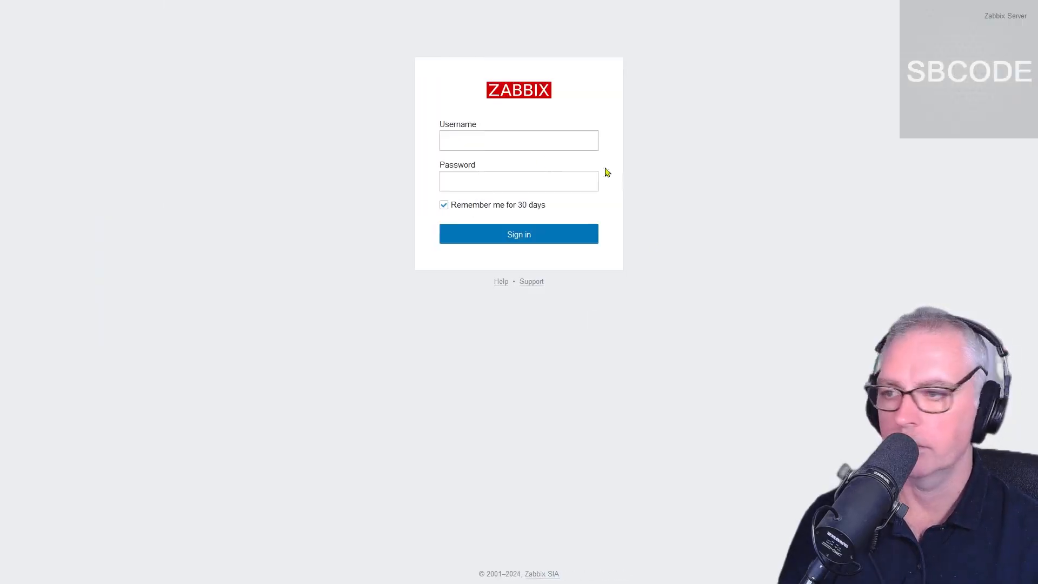
Step: Sign in as Admin with the new password and decline Firefox's save-password prompt
text(Admi)
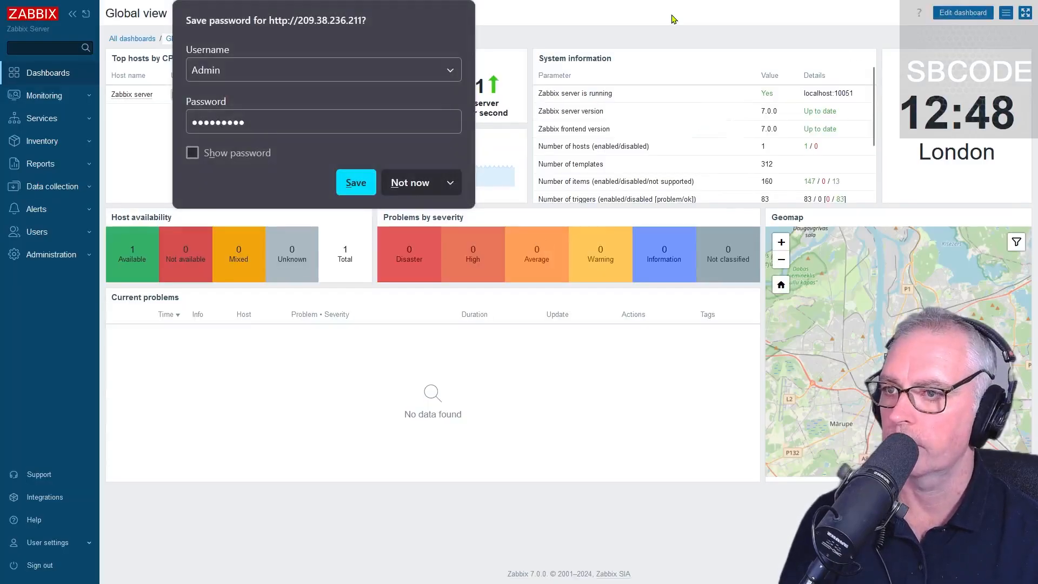
click(410, 182)
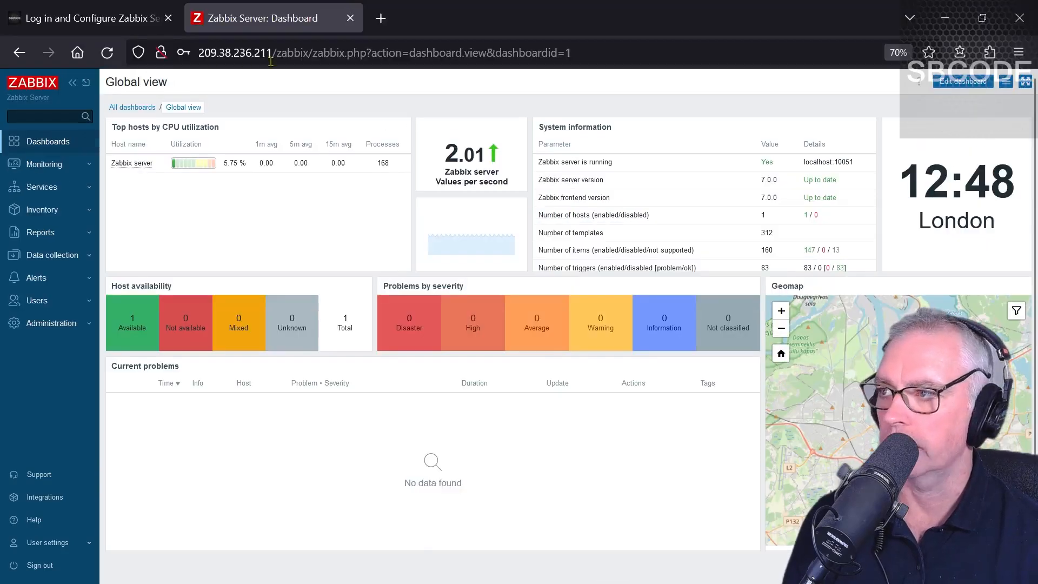
mouse_move(160, 52)
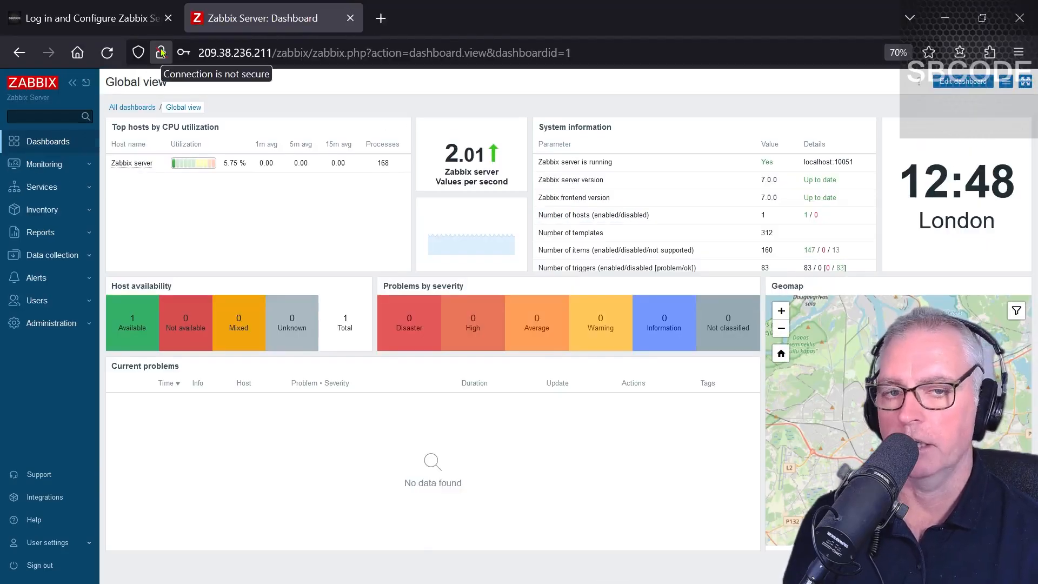